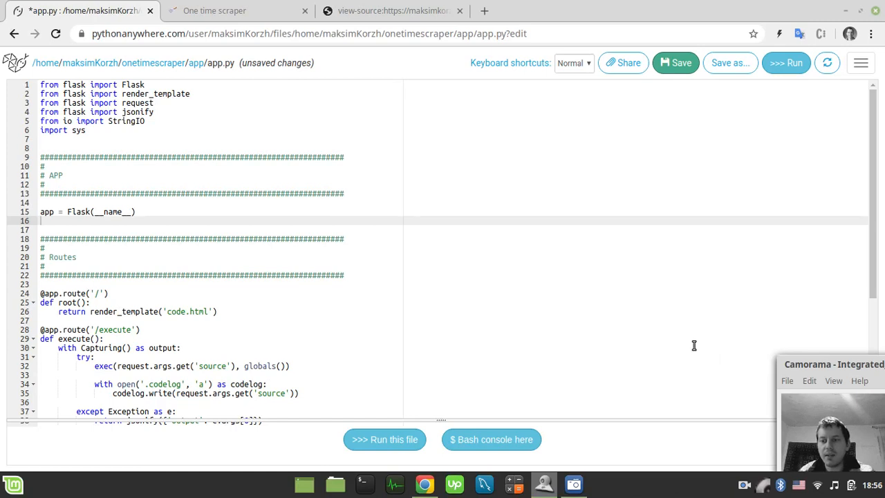
pyautogui.moveTo(688, 339)
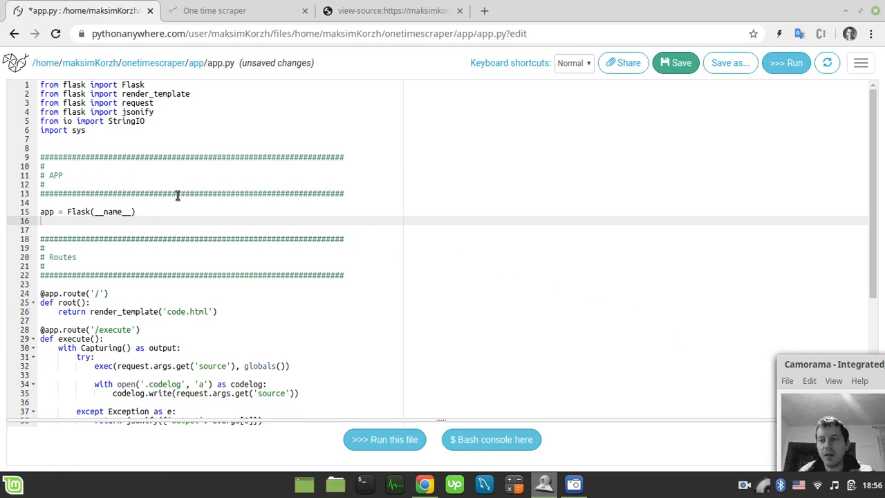
pyautogui.moveTo(473, 204)
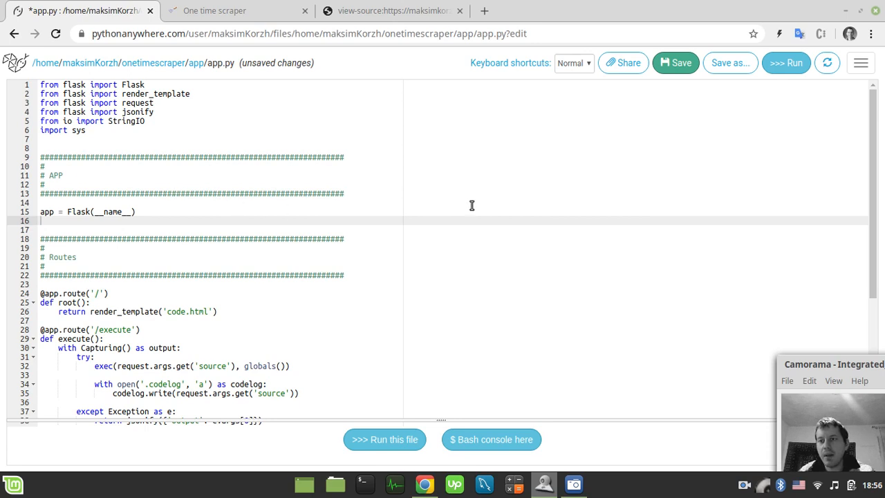
pyautogui.moveTo(702, 227)
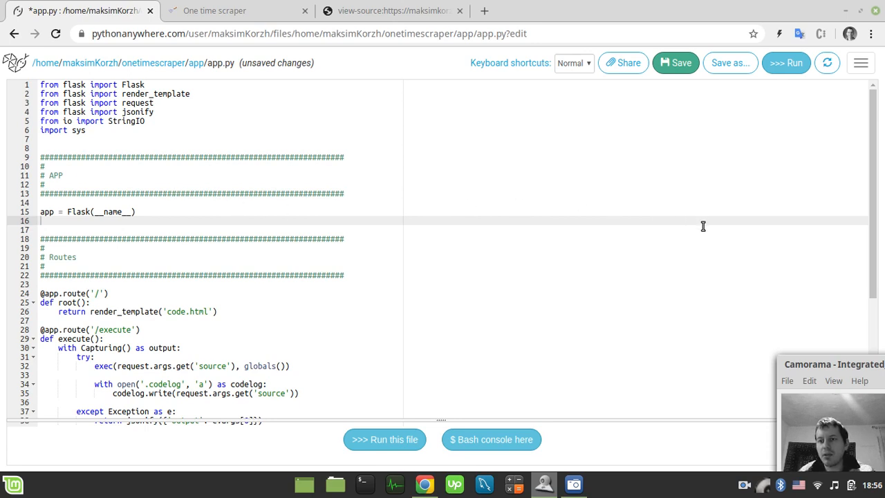
pyautogui.moveTo(237, 189)
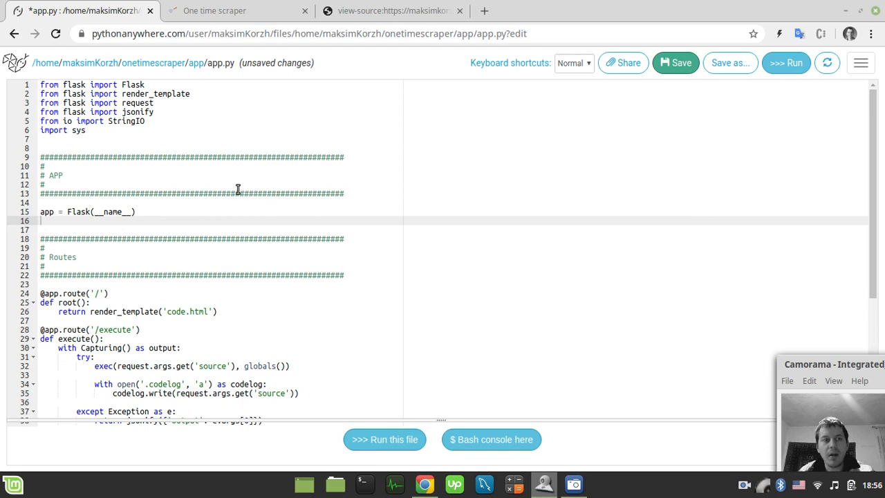
pyautogui.moveTo(296, 215)
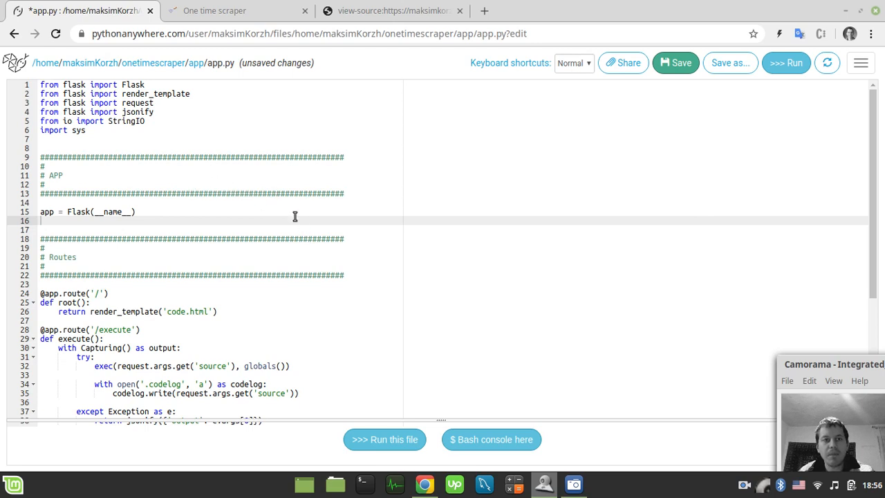
pyautogui.moveTo(129, 141)
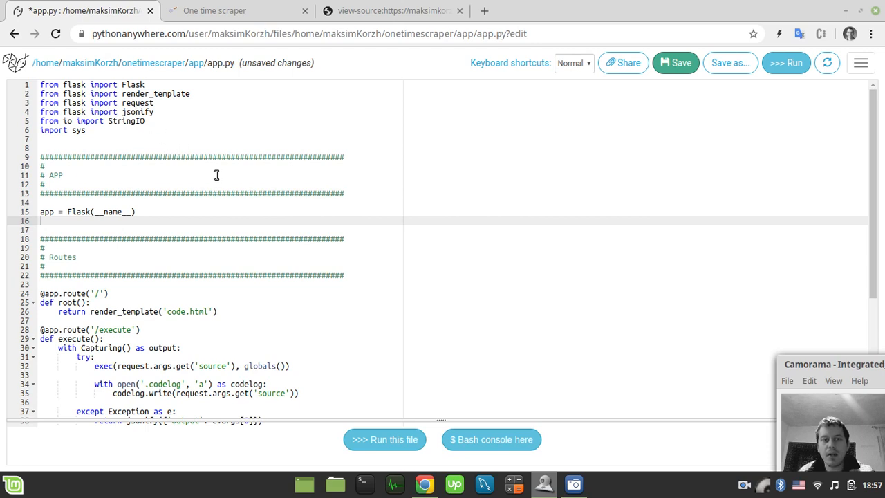
pyautogui.moveTo(357, 198)
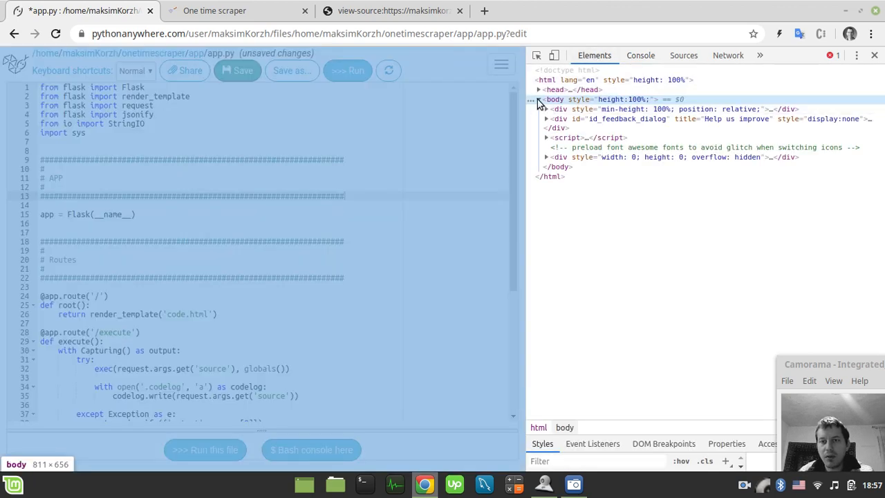
# Expand body > div > id_ide_split_panes to reveal the id_editor div, then move to the Console.
pyautogui.click(546, 108)
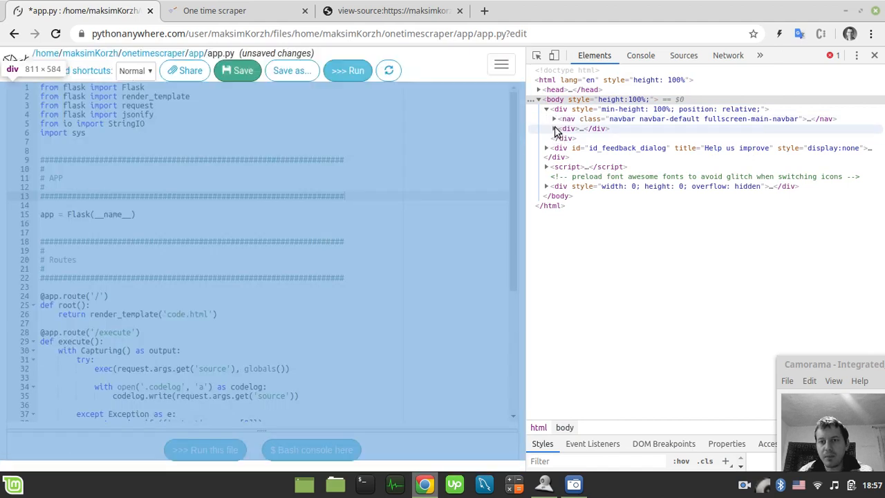
pyautogui.click(553, 127)
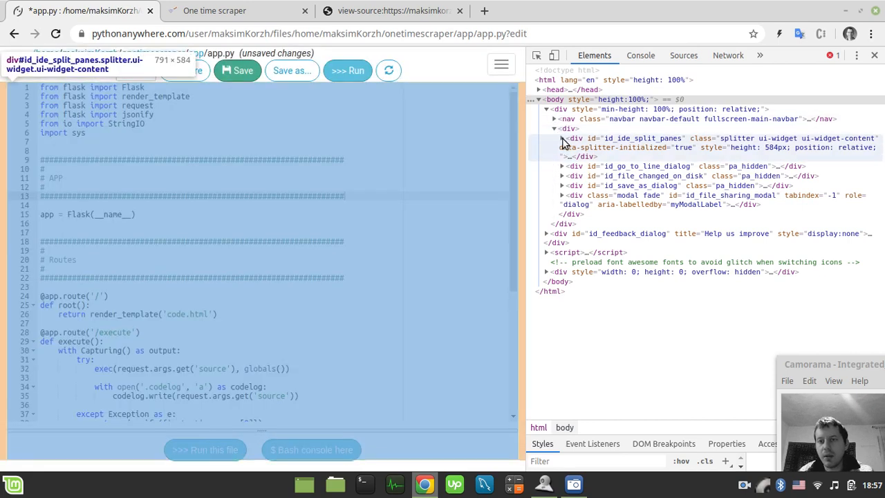
pyautogui.click(562, 138)
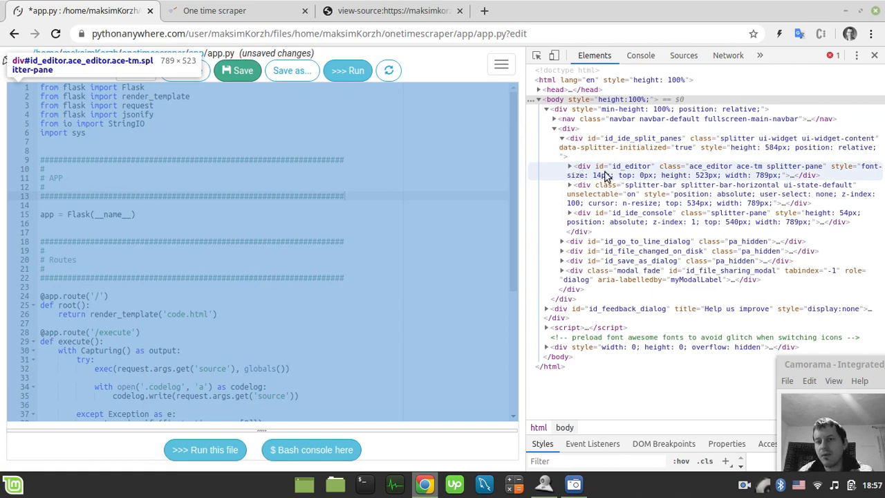
pyautogui.moveTo(647, 175)
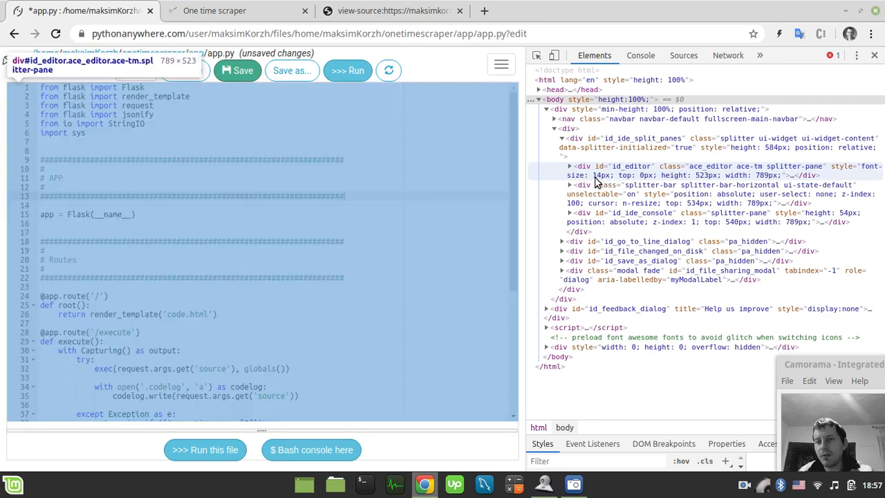
pyautogui.moveTo(603, 183)
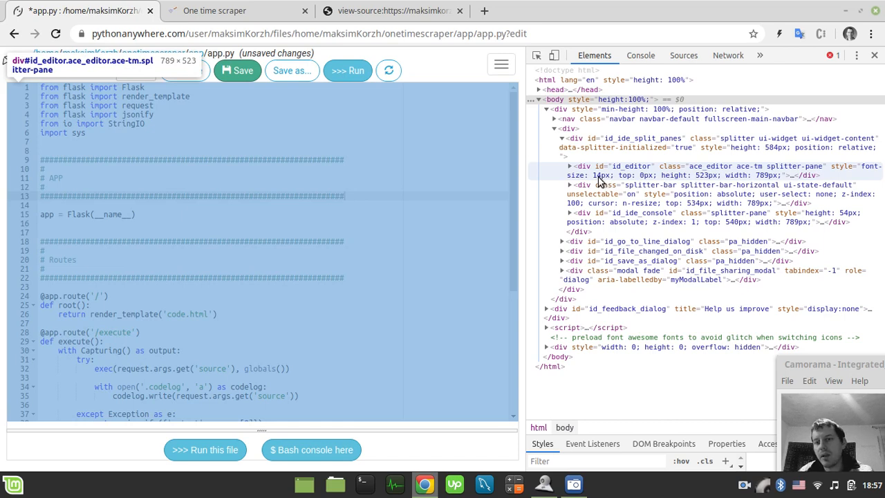
pyautogui.click(640, 55)
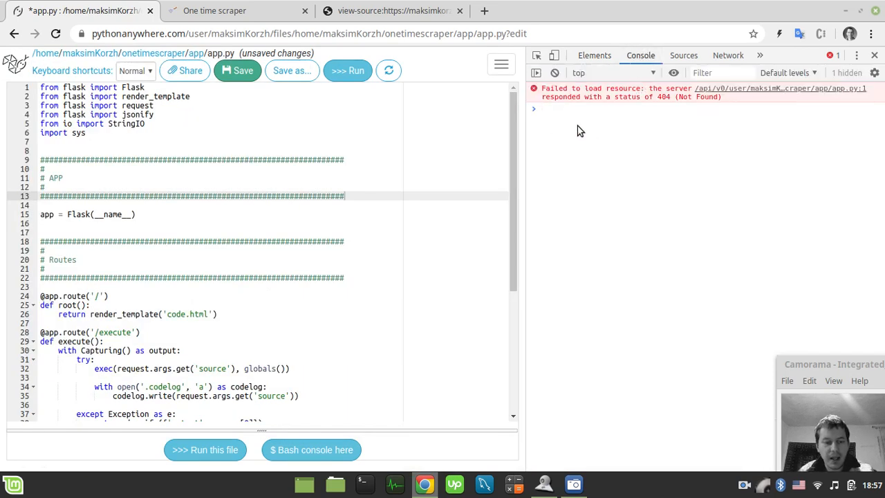
# Run $('#id_editor').attr('style', 'font-size: 26px') to enlarge the editor font to 26px.
pyautogui.write("$('")
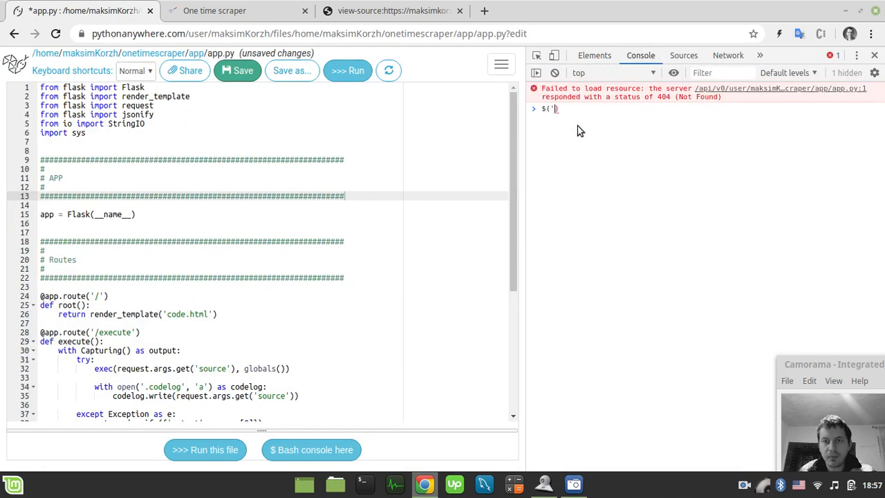
pyautogui.write('#')
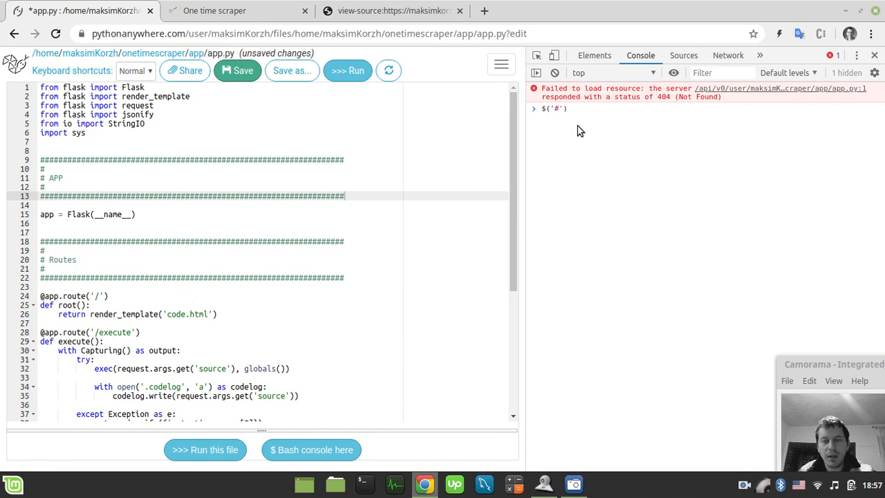
pyautogui.write('id_editor')
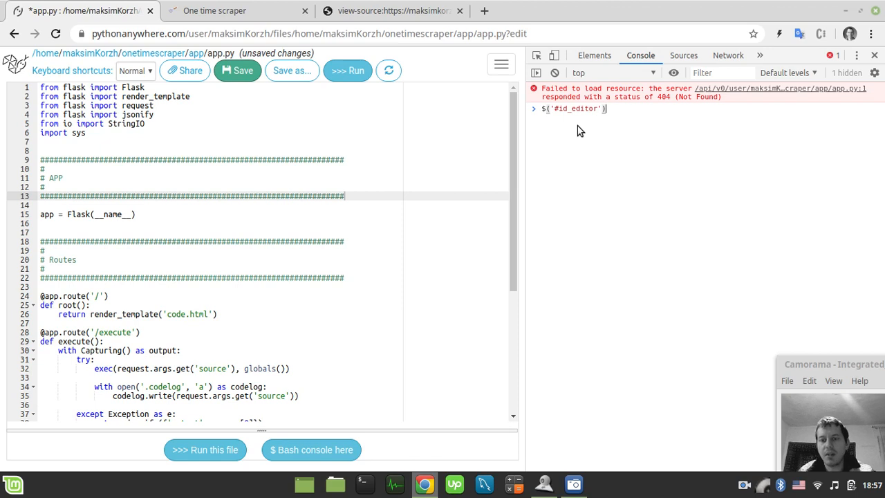
pyautogui.write(".attr(''")
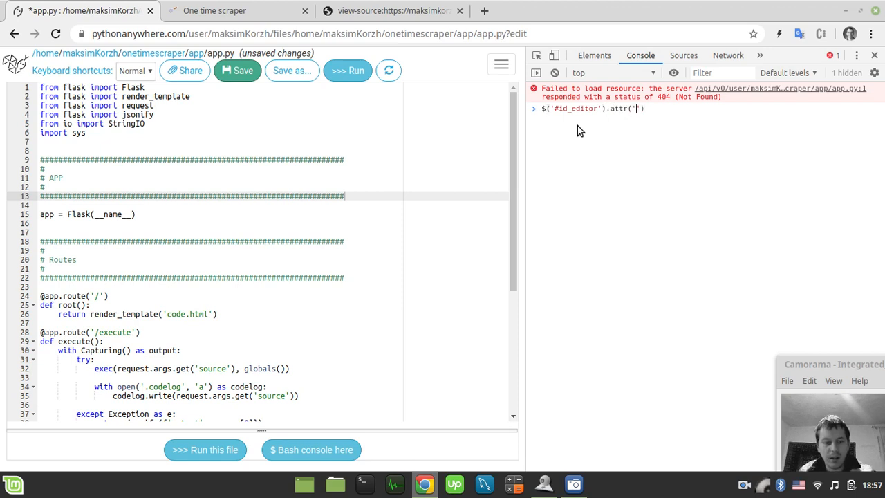
pyautogui.write("style', '")
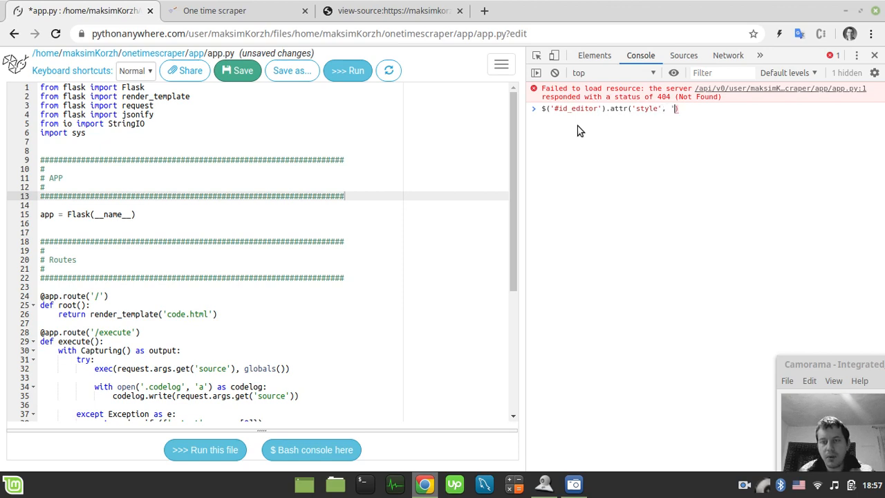
pyautogui.write('font')
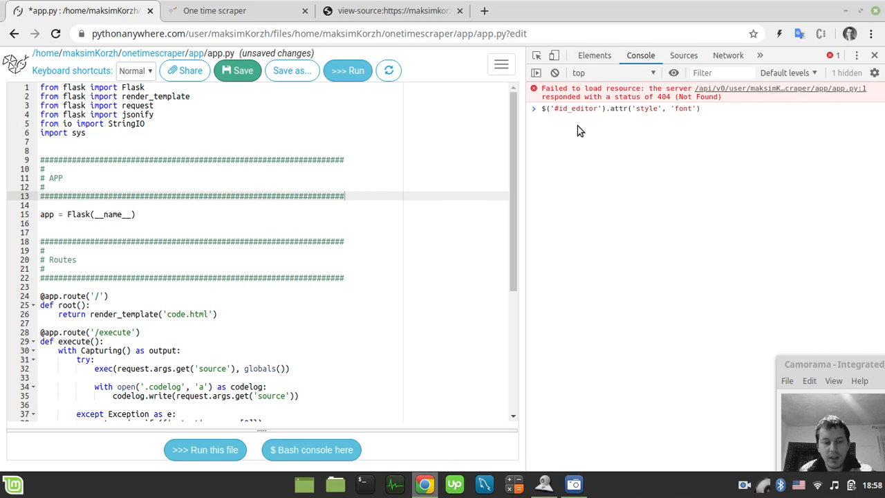
pyautogui.write('-size: 20')
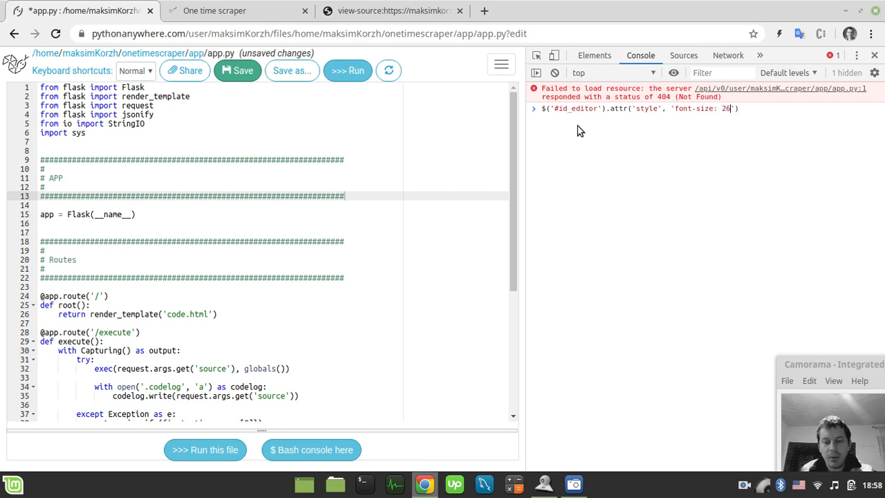
pyautogui.write("px'")
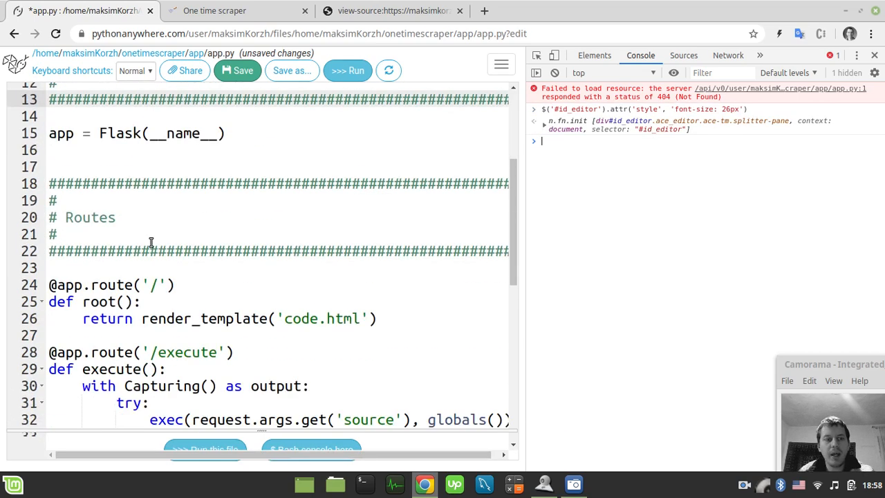
pyautogui.scroll(-3)
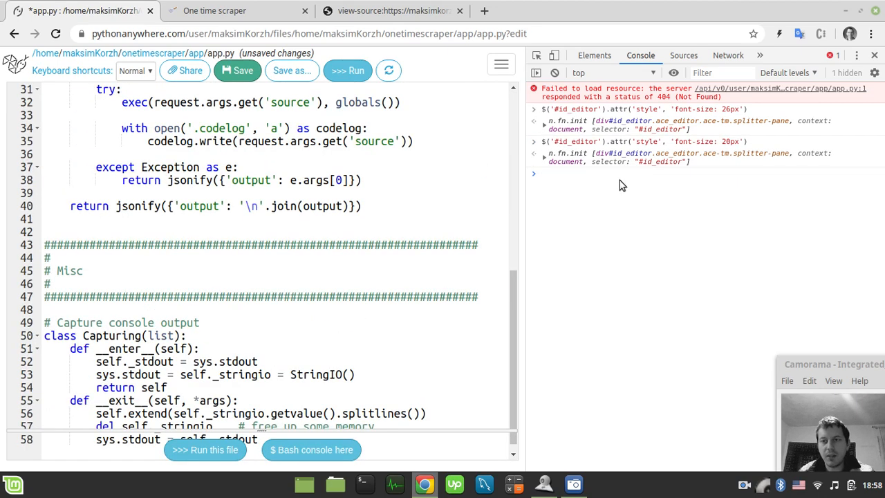
# Run the same command with 20px to shrink the editor font to 20px.
pyautogui.write("$('#id_editor').attr('style', 'font-size: 20px')")
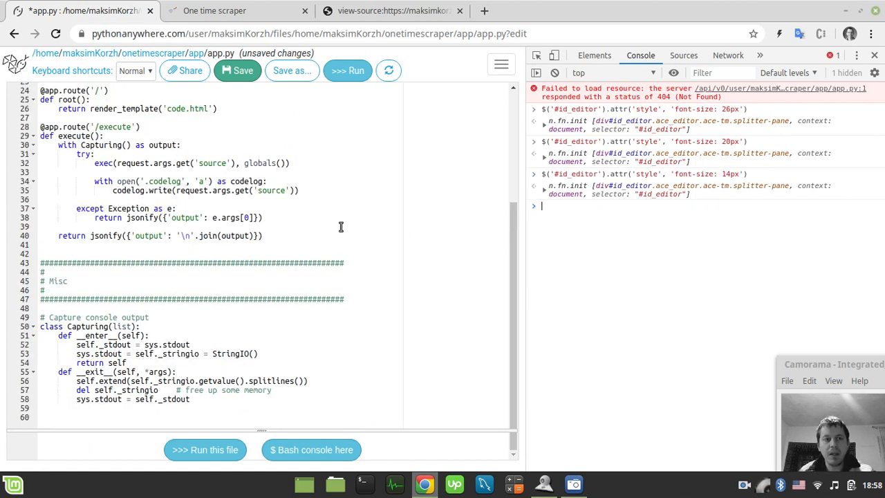
pyautogui.moveTo(456, 25)
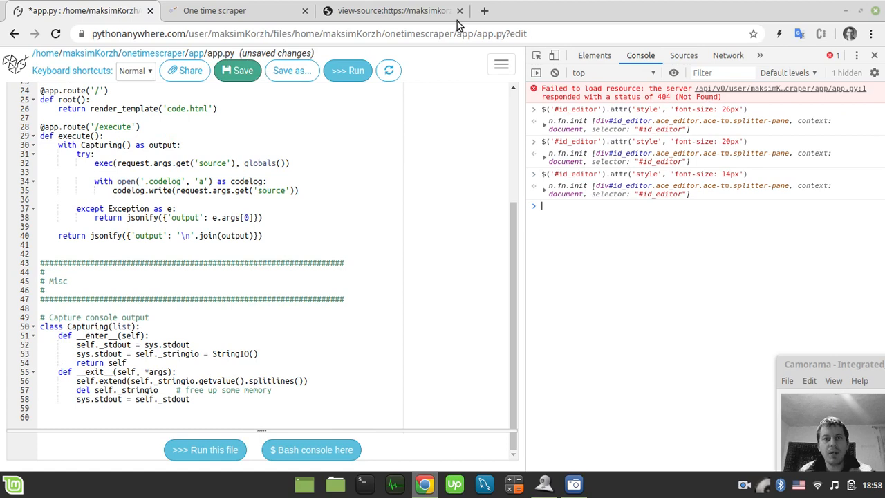
pyautogui.click(221, 11)
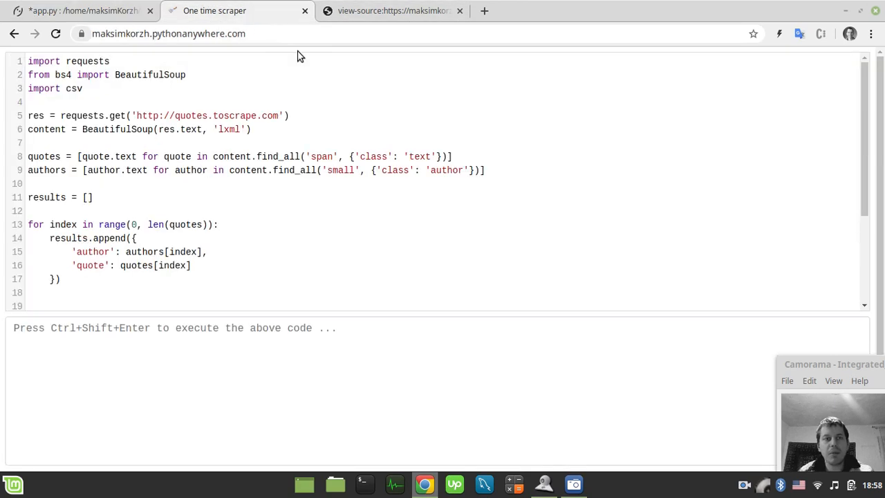
pyautogui.moveTo(349, 202)
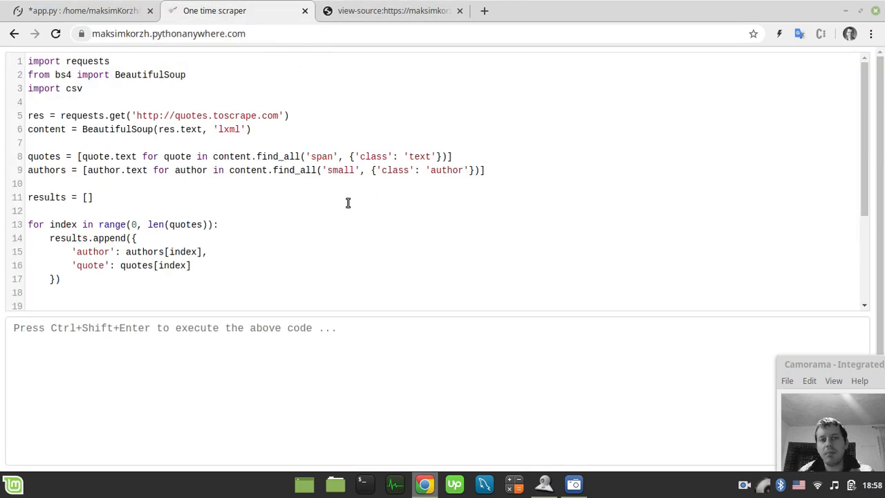
pyautogui.moveTo(307, 206)
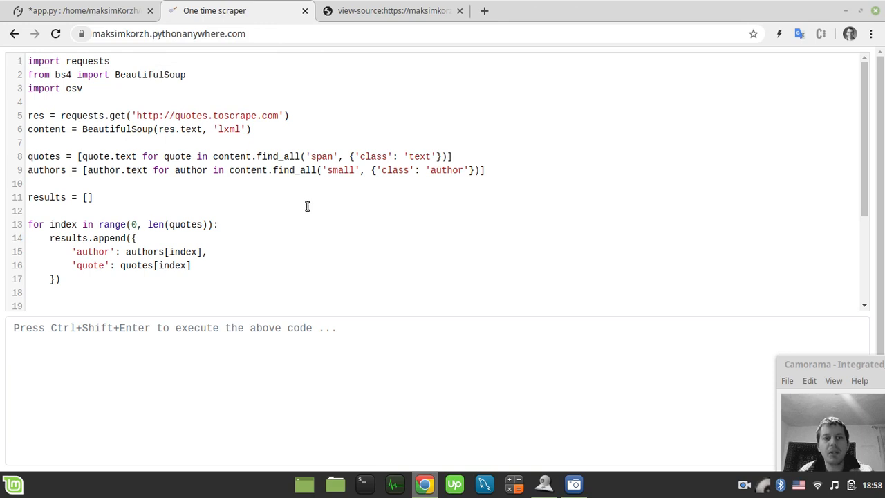
pyautogui.moveTo(293, 205)
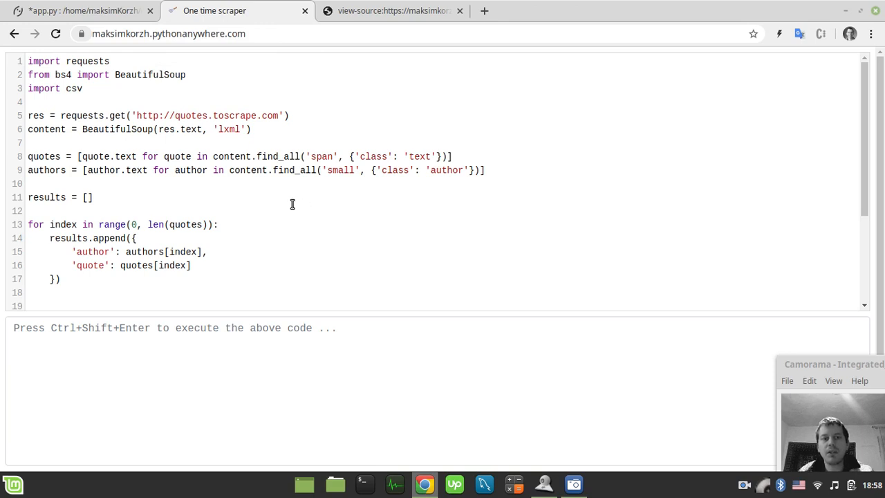
pyautogui.moveTo(109, 47)
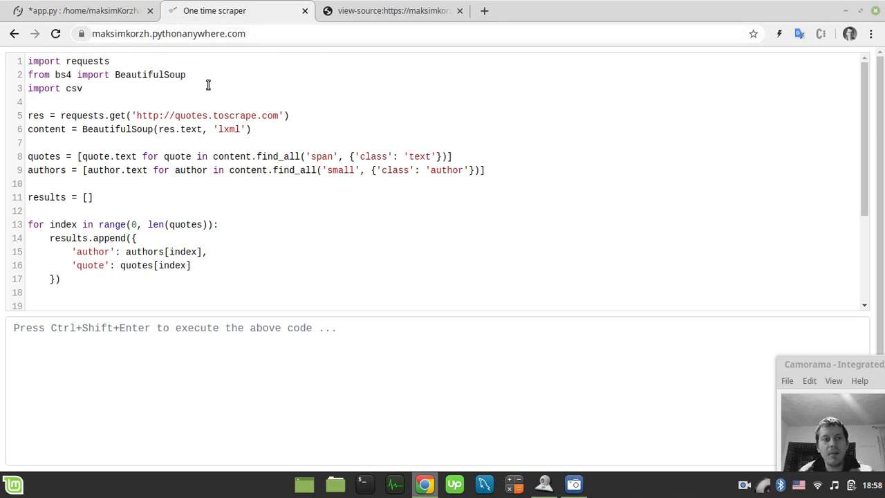
pyautogui.moveTo(174, 139)
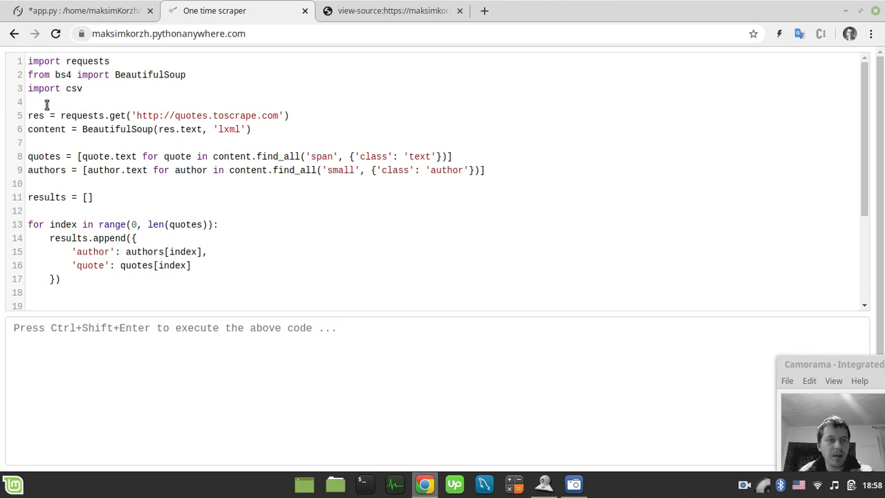
pyautogui.moveTo(215, 164)
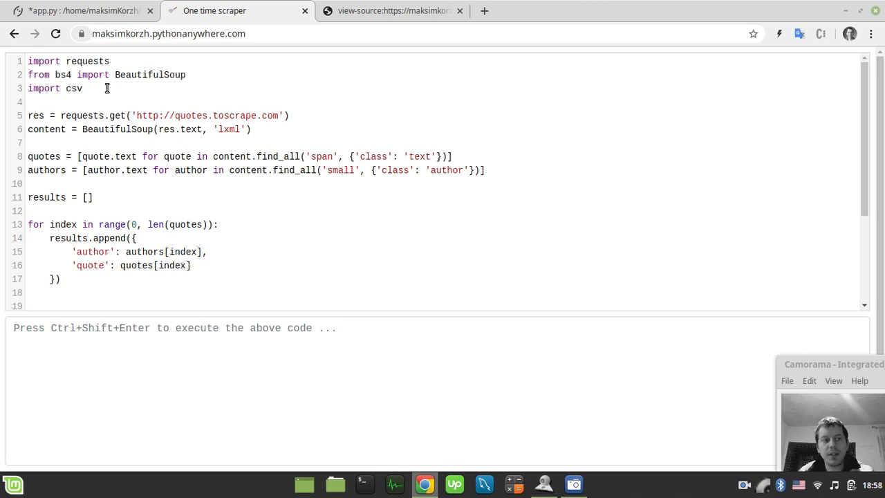
pyautogui.moveTo(304, 116)
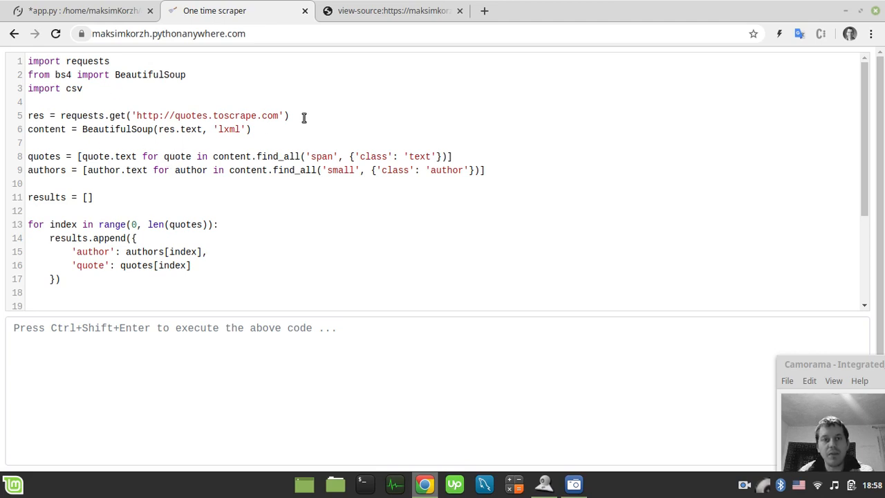
pyautogui.moveTo(390, 97)
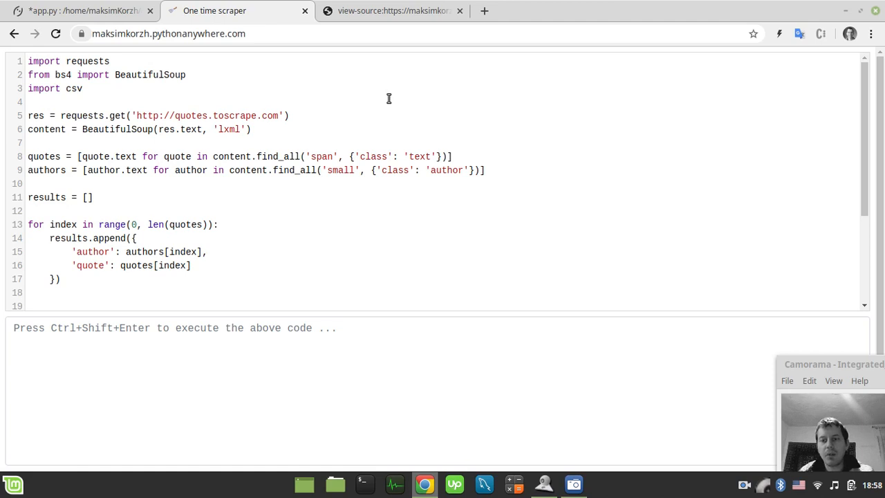
pyautogui.moveTo(385, 56)
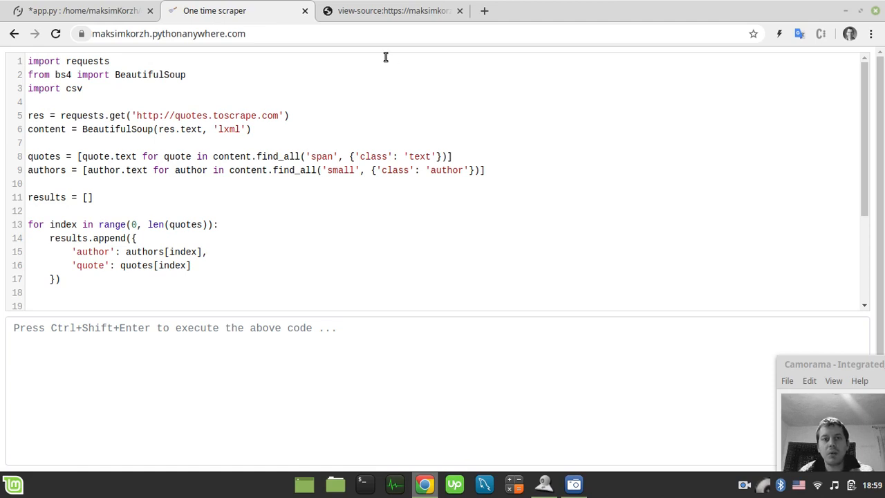
pyautogui.click(393, 11)
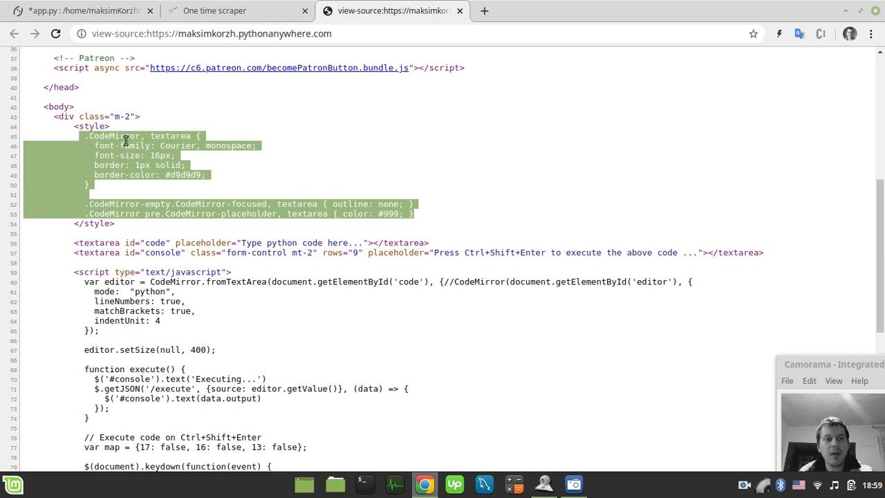
pyautogui.moveTo(102, 135)
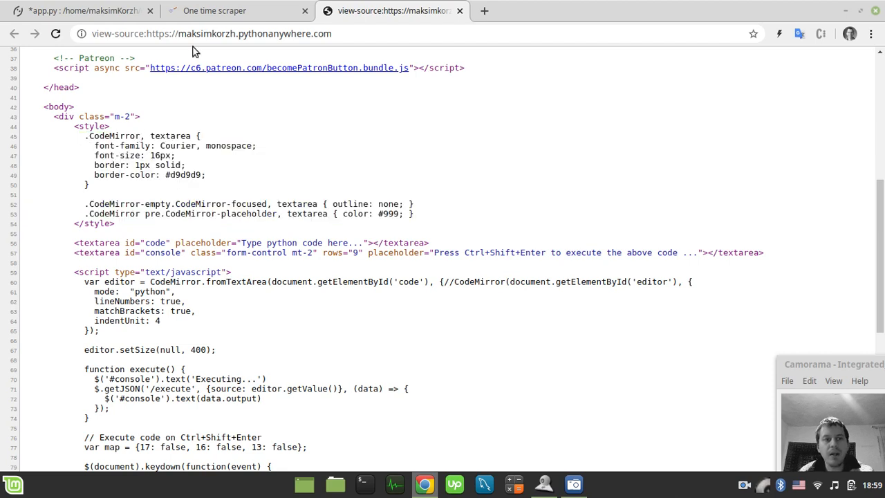
# Return from the view-source tab to the One time scraper editor.
pyautogui.click(221, 11)
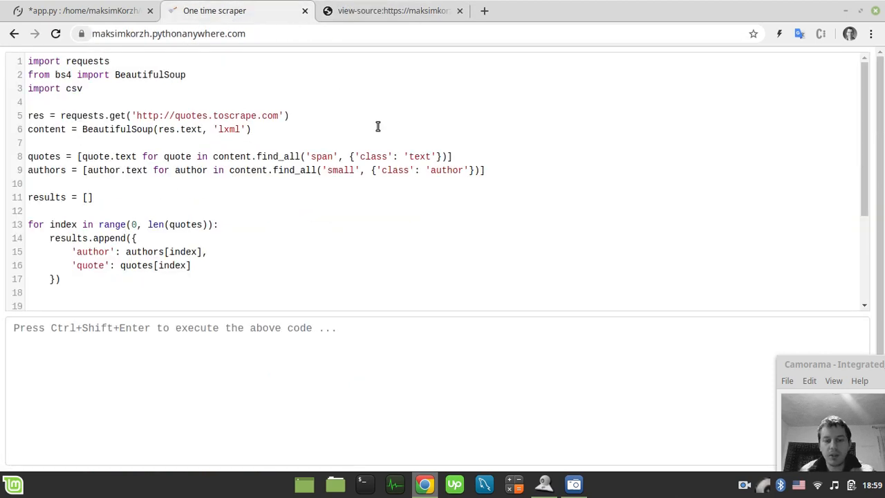
# Run $('.CodeMirror').css('font-size', '26px') in the DevTools console to enlarge the editor font.
pyautogui.press('F12')
pyautogui.write("$('")
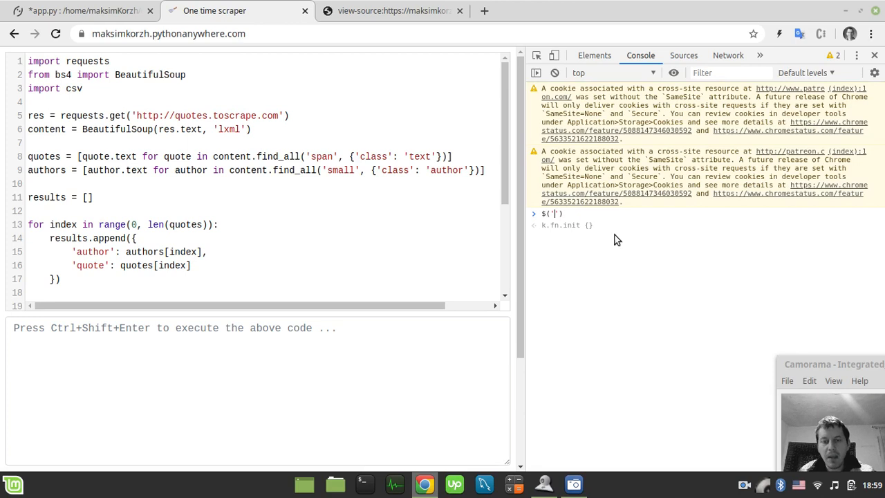
pyautogui.write('.Code')
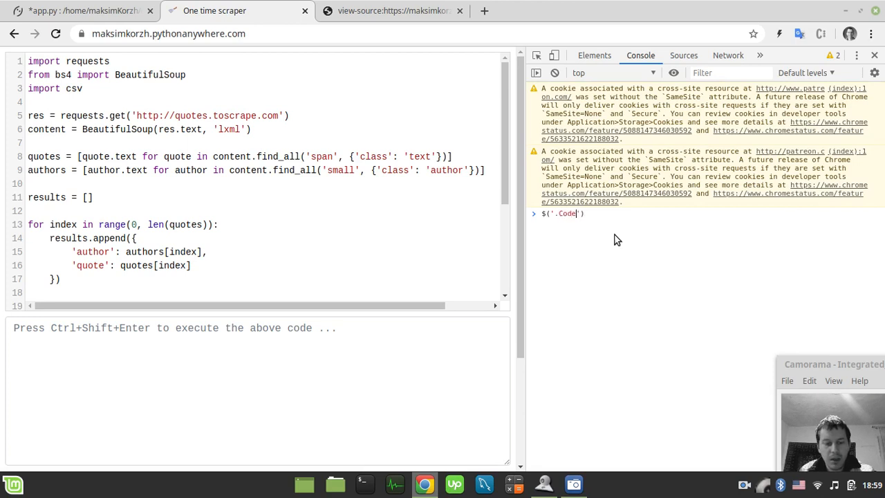
pyautogui.write('Mirror')
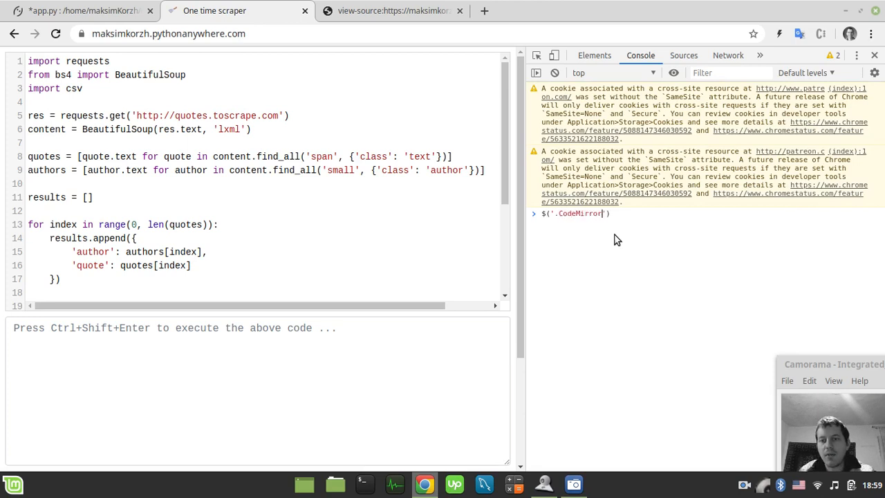
pyautogui.write('.css(')
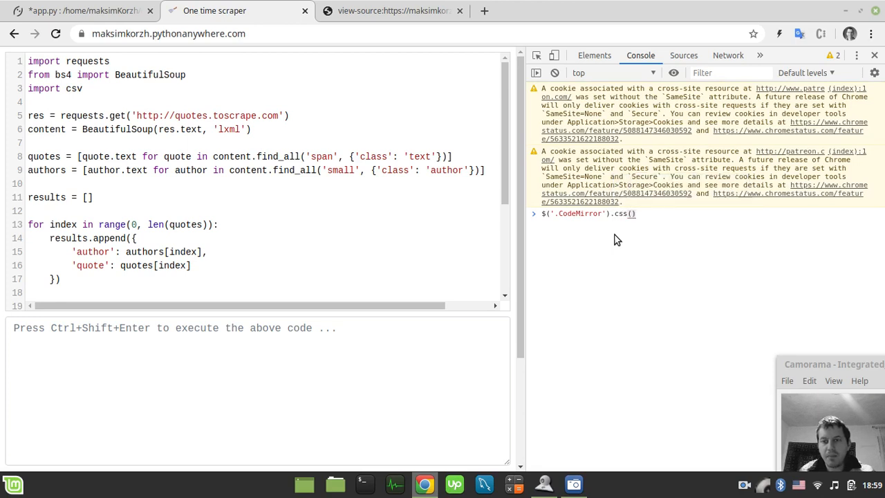
pyautogui.write("font-si'")
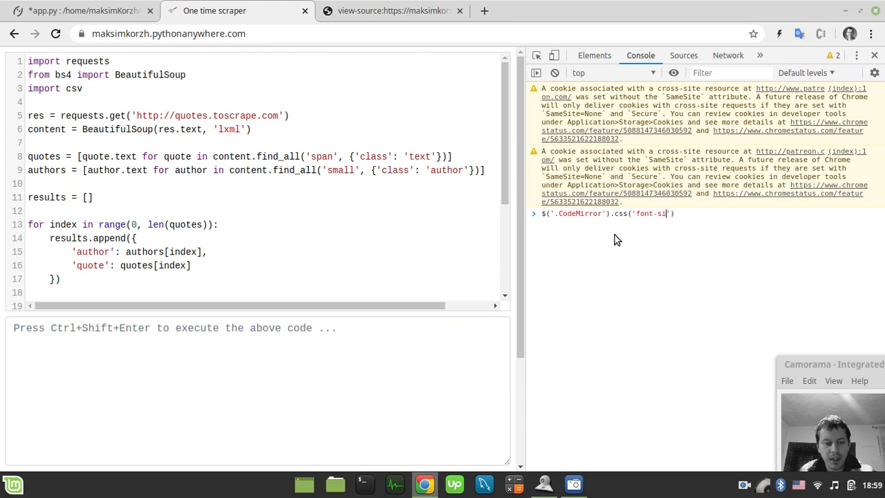
pyautogui.write("ze')")
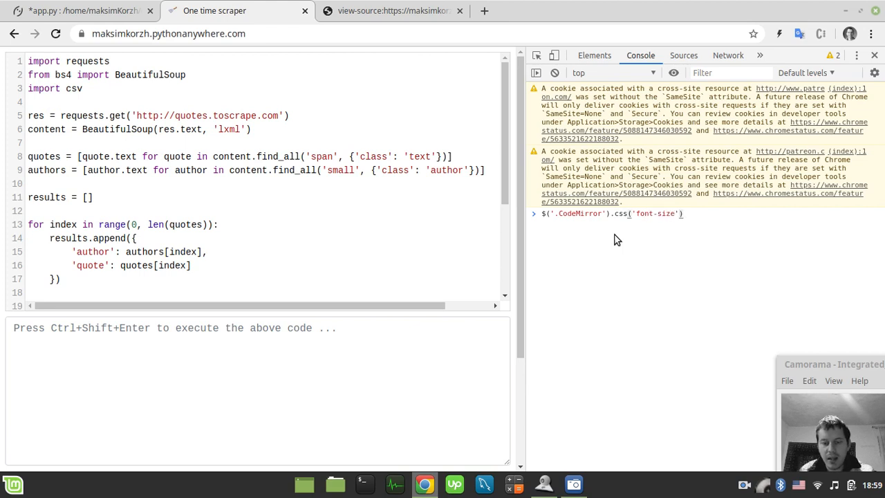
pyautogui.write(", ''")
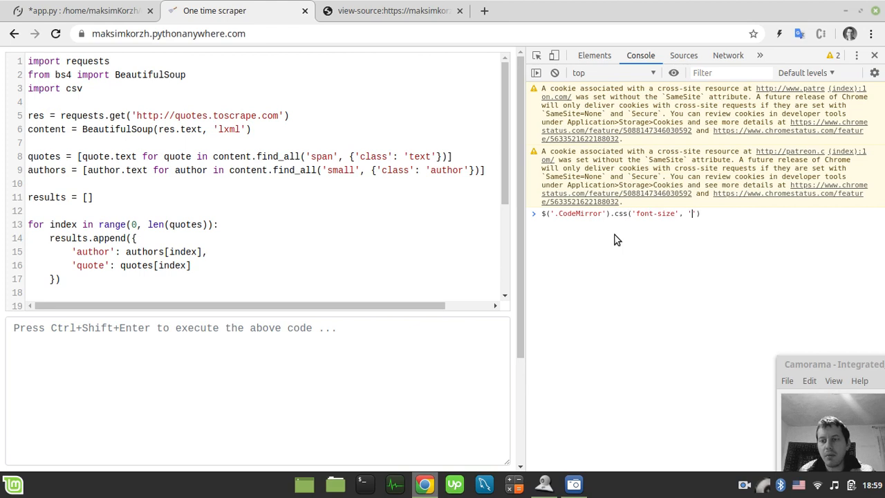
pyautogui.write('26px')
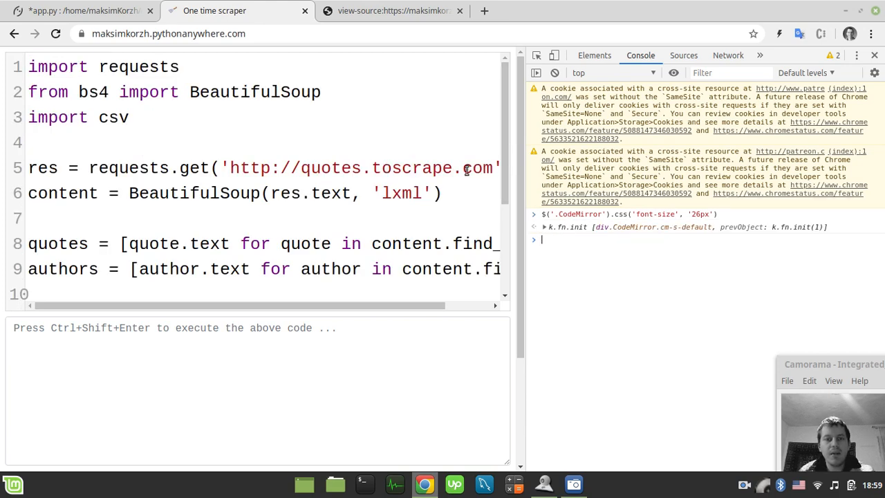
# Remove the stray characters typed into line 6 of the quotes script.
pyautogui.scroll(-3)
pyautogui.write('xcv')
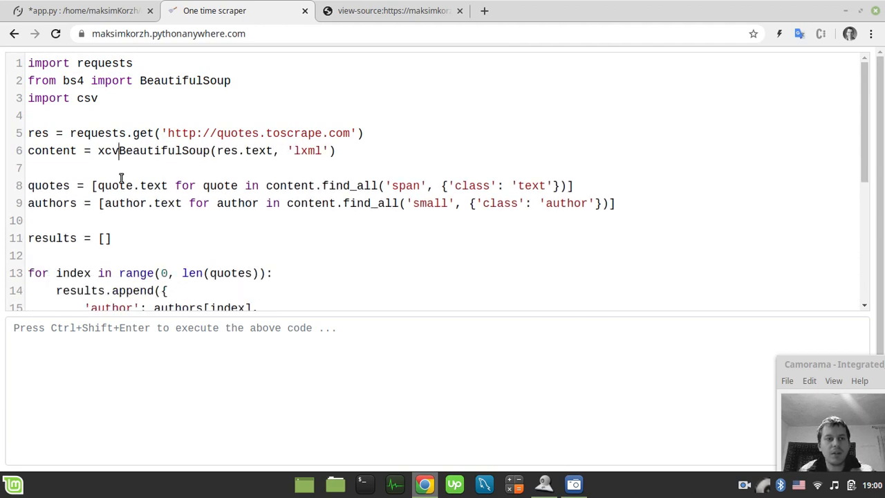
pyautogui.press('BackSpace')
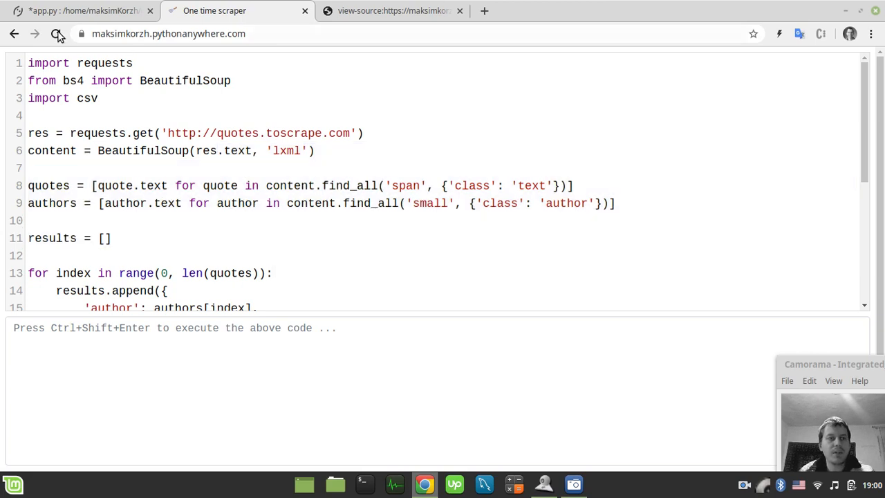
pyautogui.moveTo(55, 33)
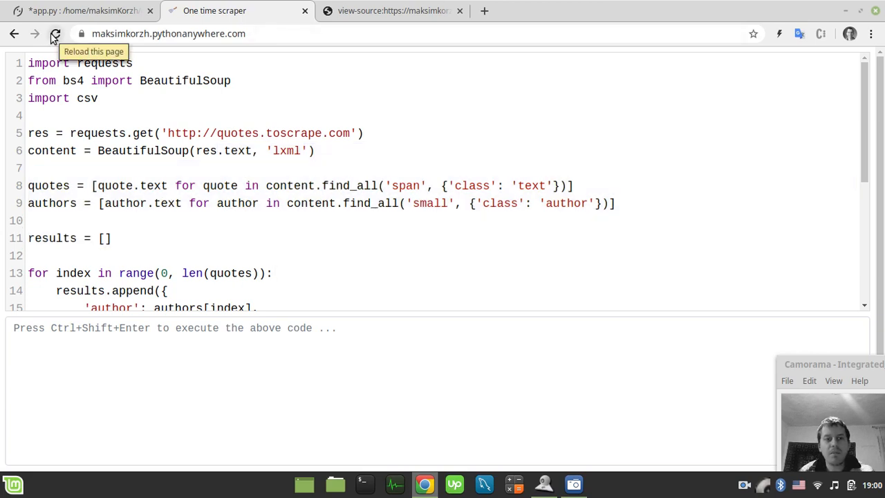
# Reload the page, enter test text 'cvzxcvzxcvzxc', and set the CodeMirror font to 18px from the console.
pyautogui.click(53, 33)
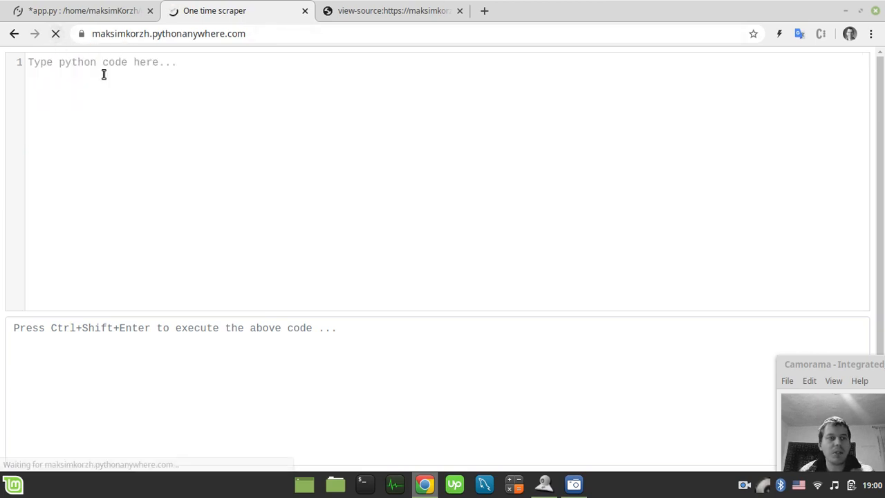
pyautogui.write('cvzxcvzxcvzxc')
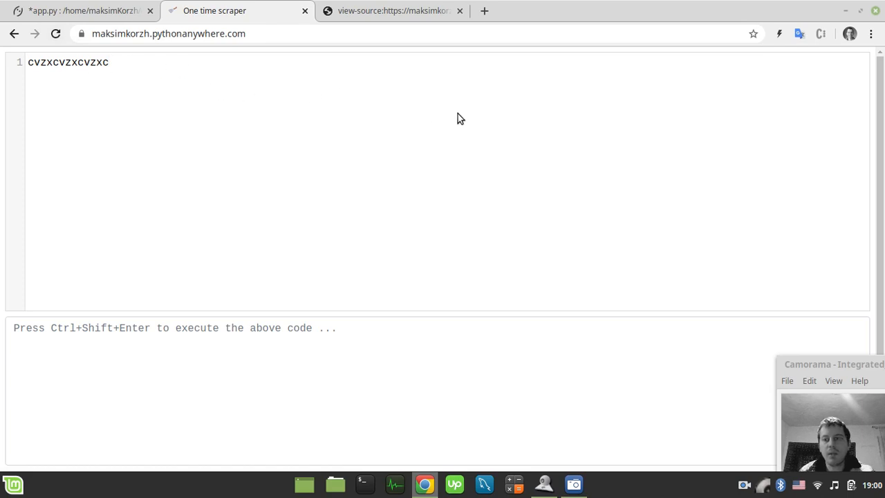
pyautogui.moveTo(442, 139)
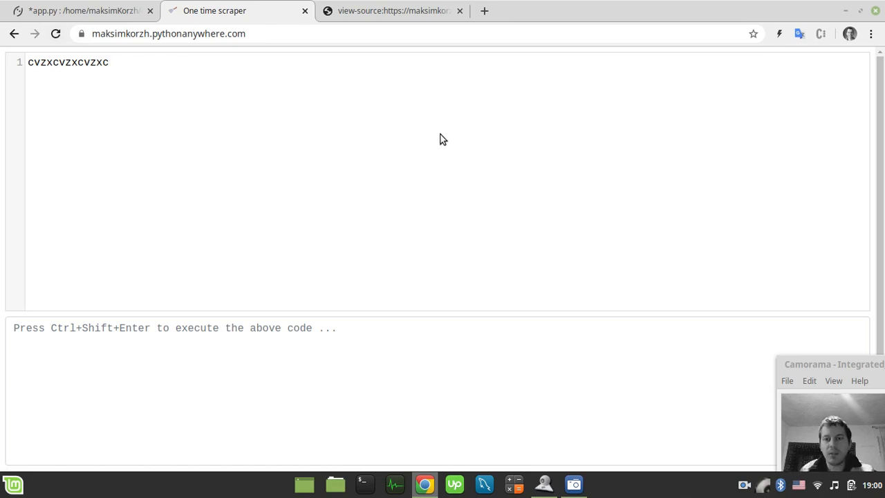
pyautogui.press('F12')
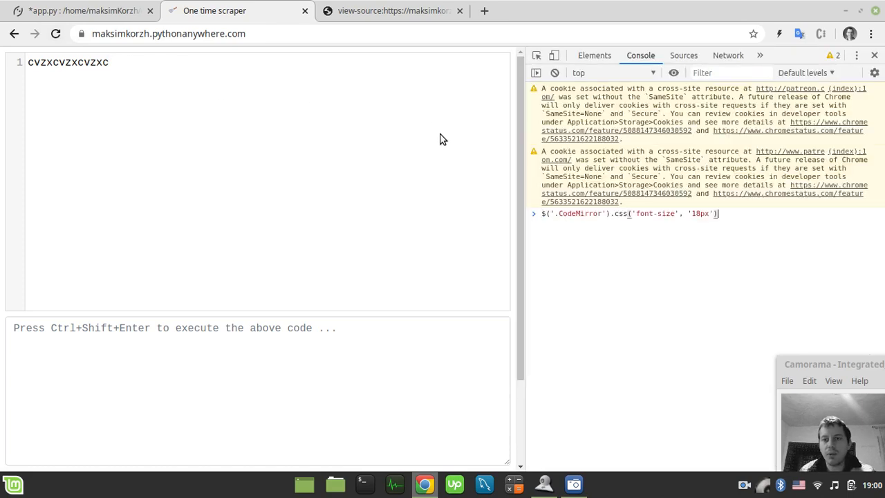
pyautogui.press('Backspace')
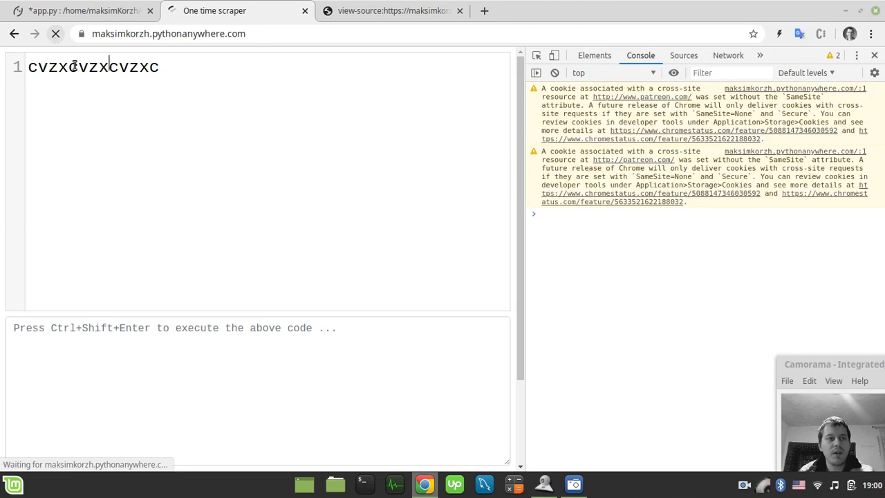
# Enter more test text after reloading, then switch to the PythonAnywhere app.py editor.
pyautogui.write('fsvsd')
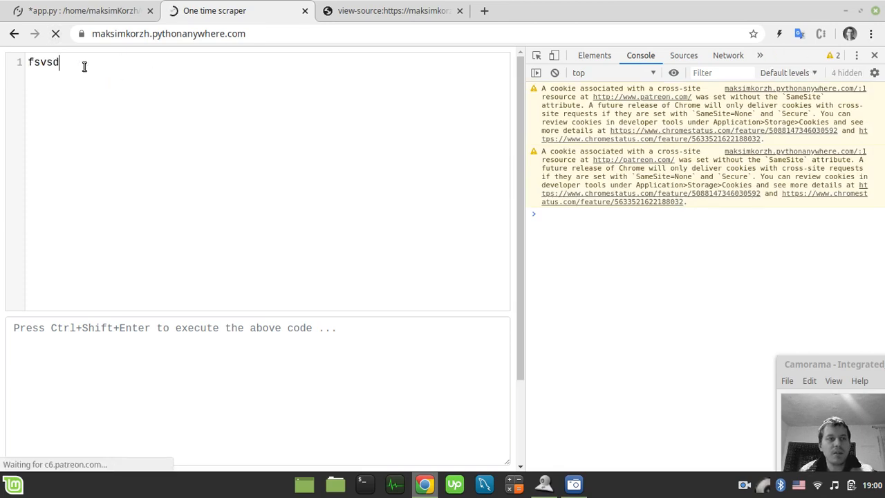
pyautogui.write('fas')
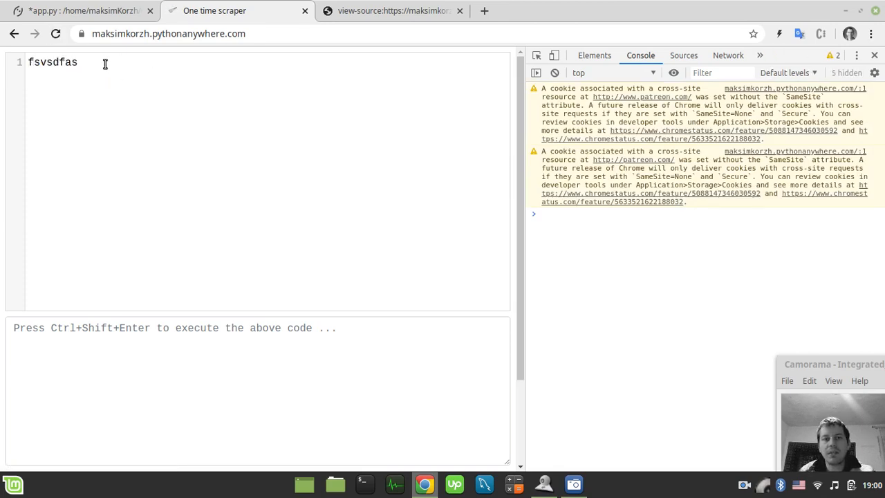
pyautogui.click(83, 11)
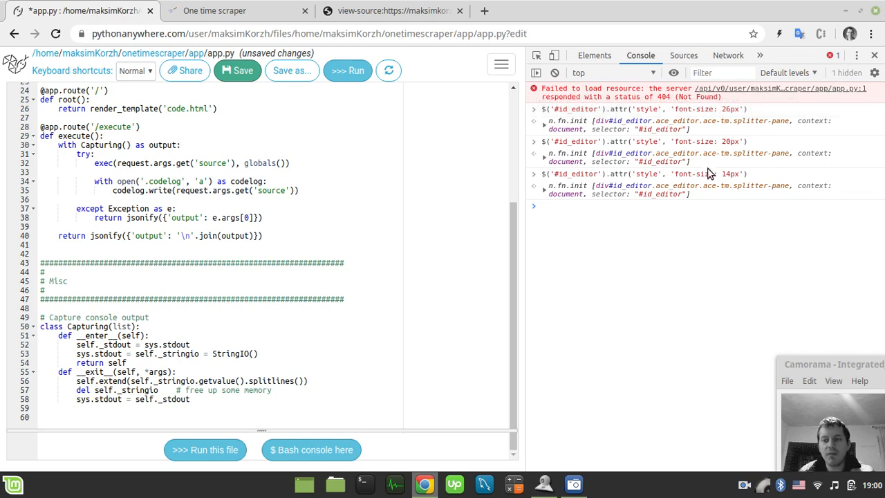
pyautogui.moveTo(691, 222)
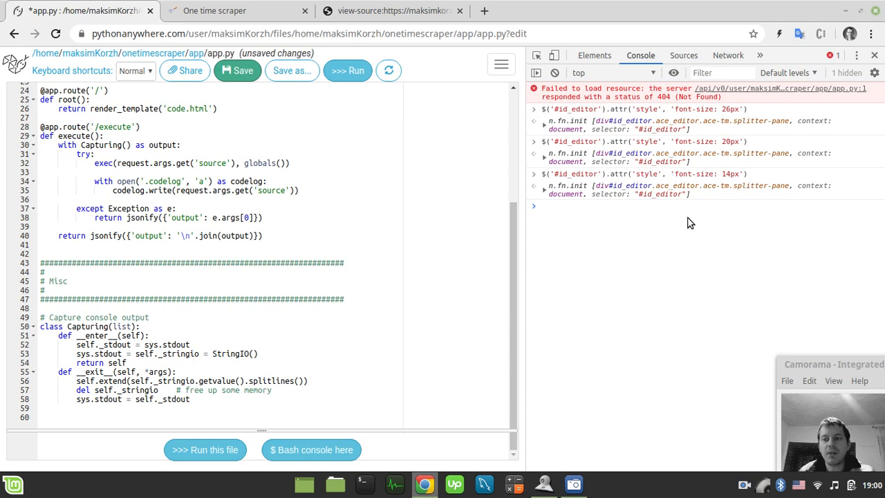
pyautogui.moveTo(730, 477)
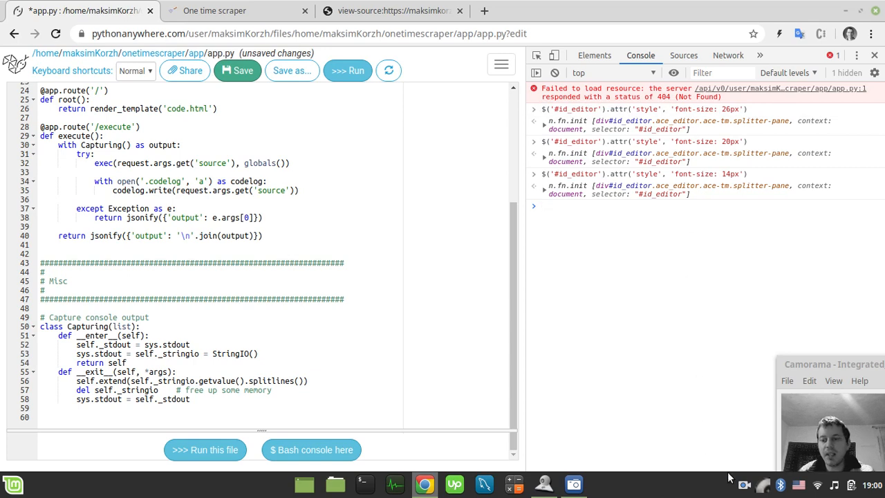